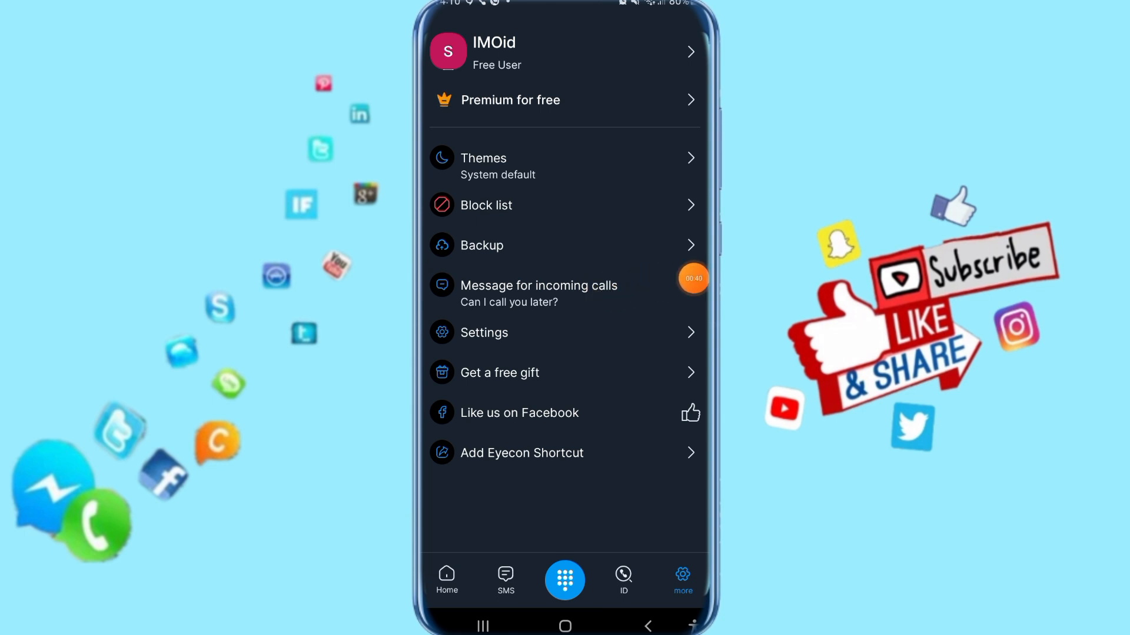
Open the incoming-call message 'Can I call you later?' and focus its text field for editing
left_click(538, 286)
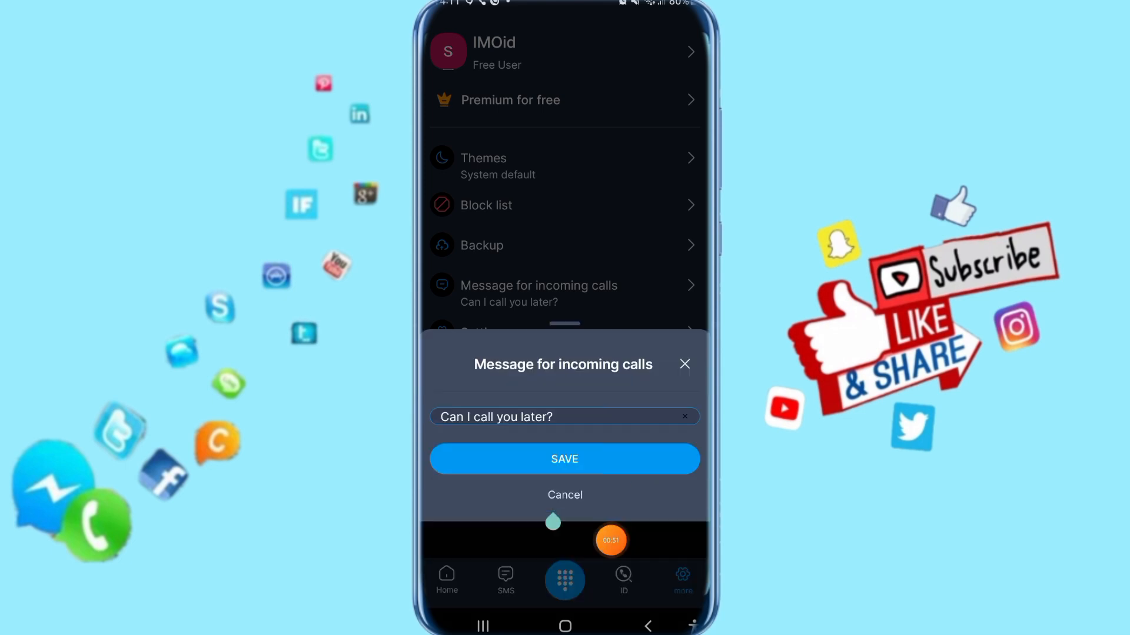
left_click(548, 417)
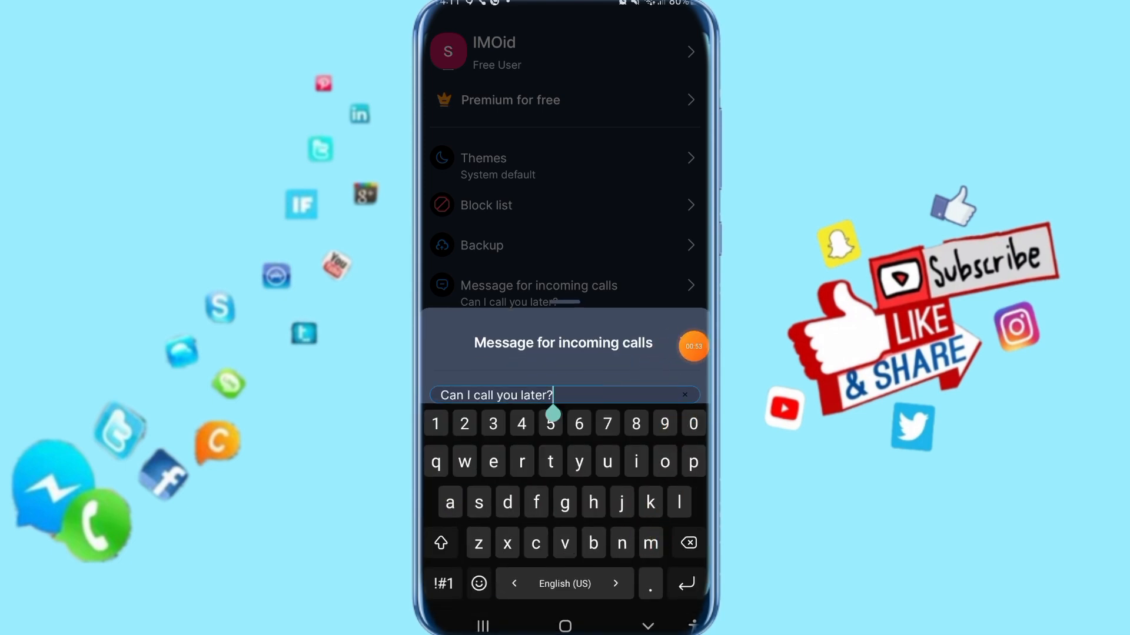